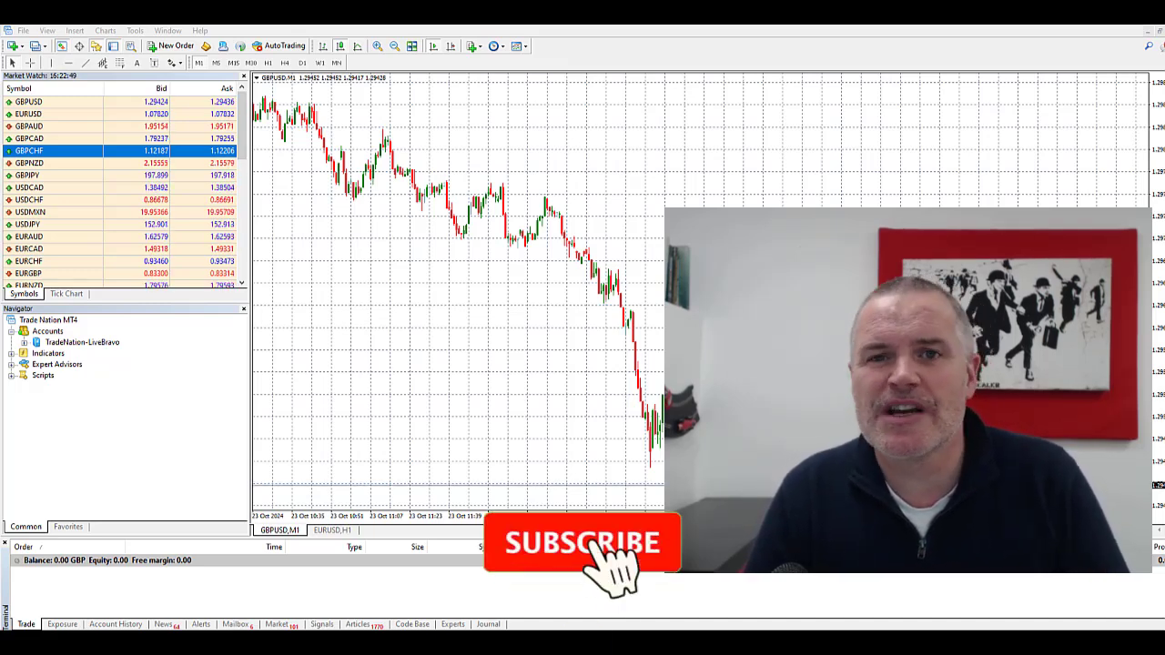
Generate the Overview trading report from the Toolbox History list.
click(582, 545)
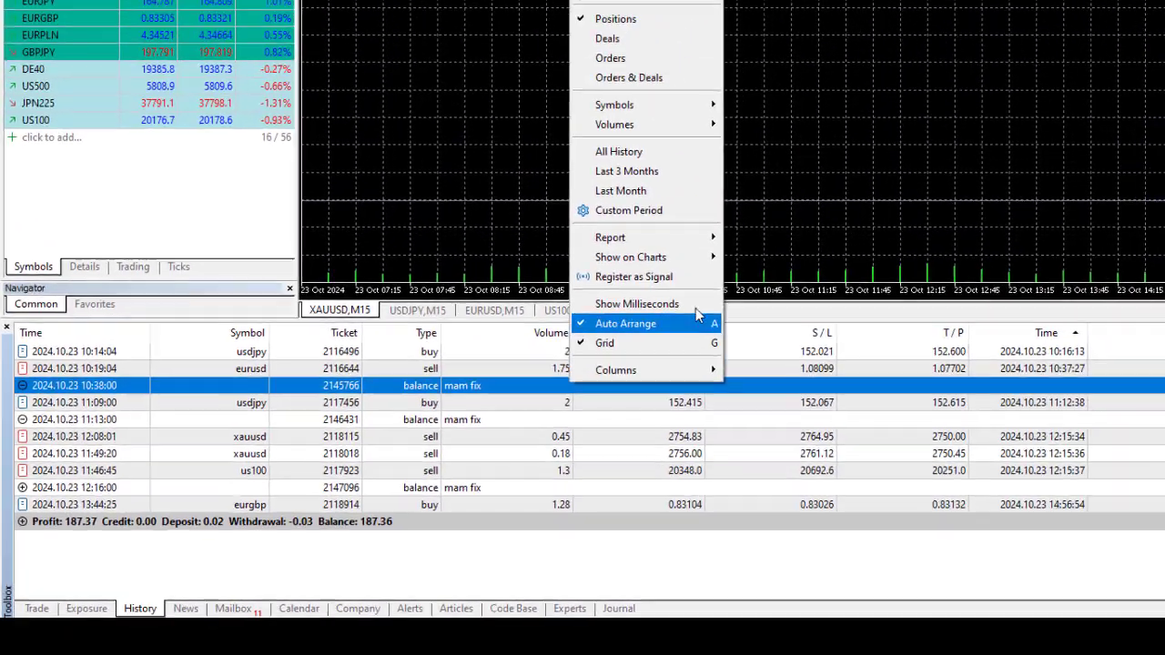
mouse_move(578, 258)
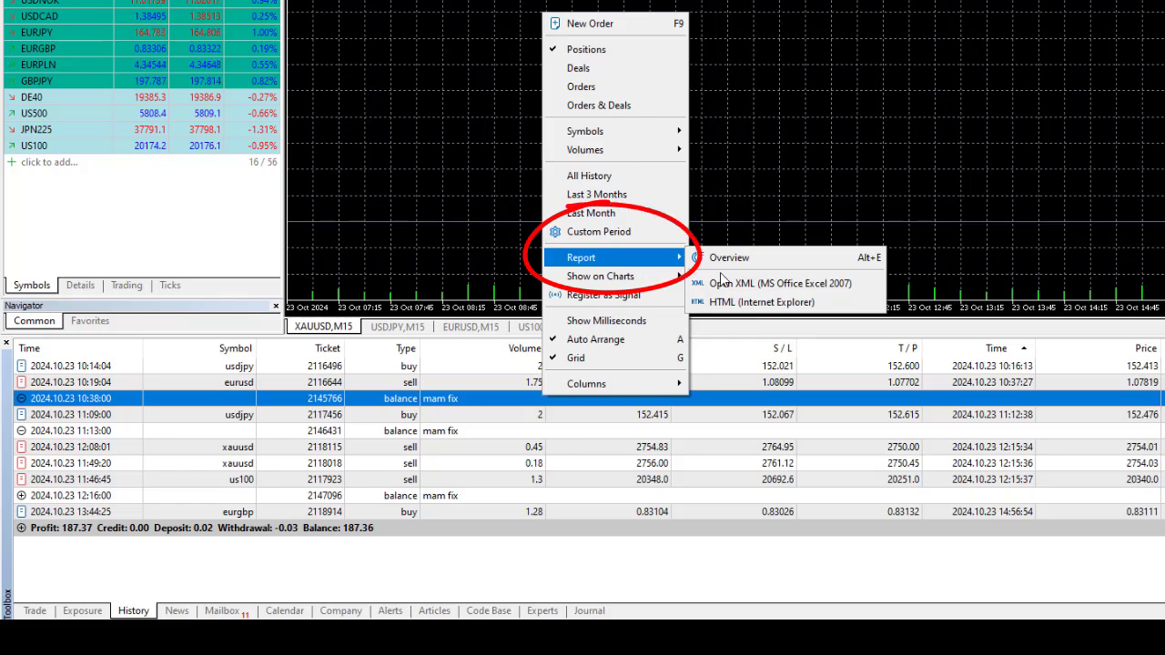
click(728, 258)
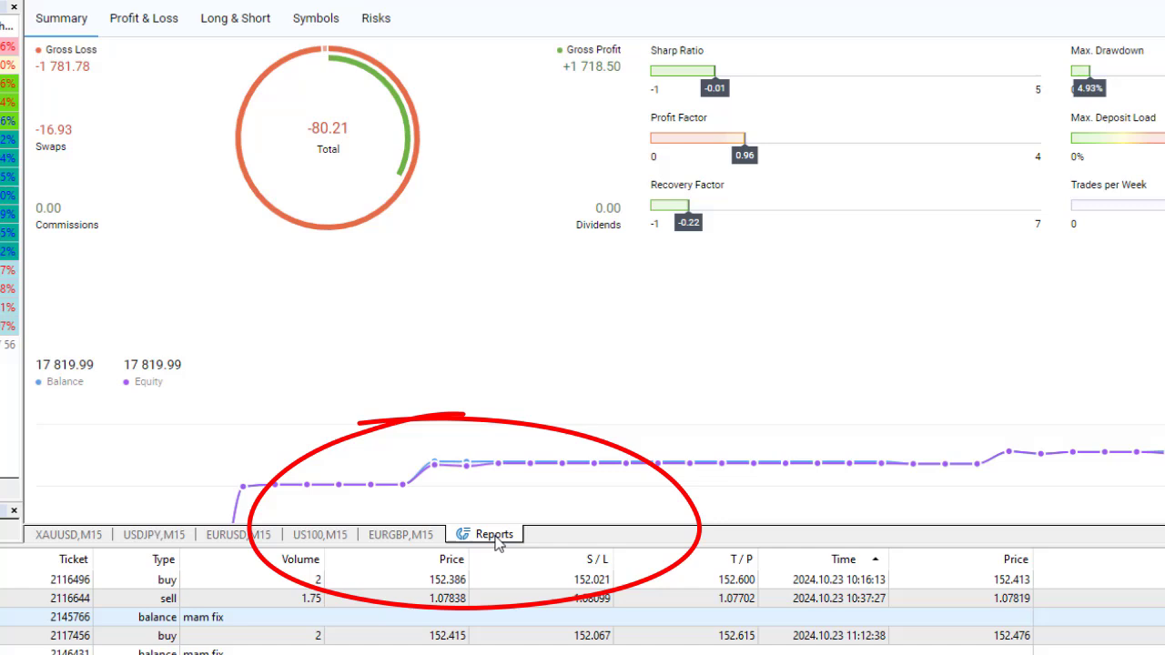
mouse_move(537, 553)
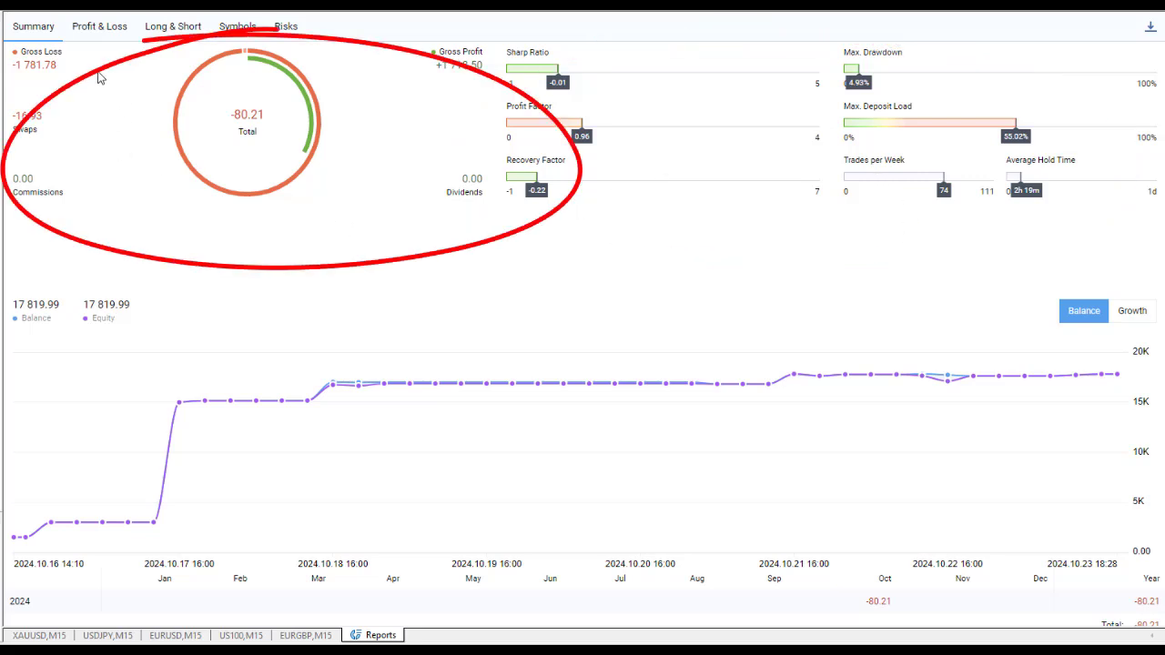
mouse_move(204, 470)
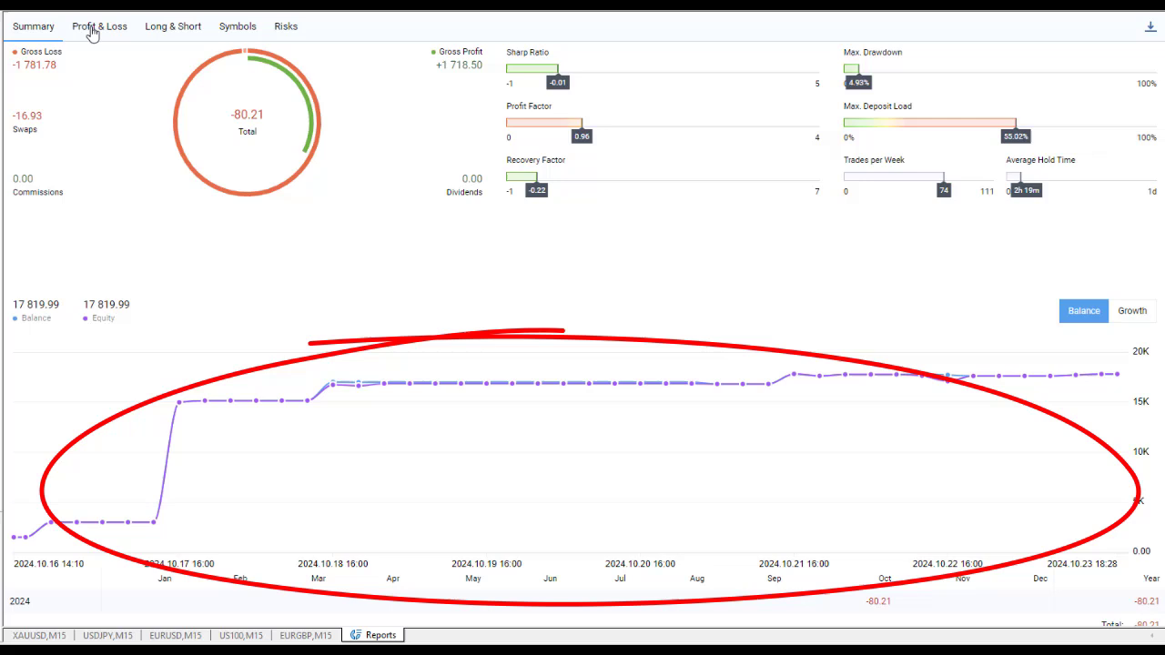
Show the report's Profit & Loss breakdown over time and by weekday.
click(99, 25)
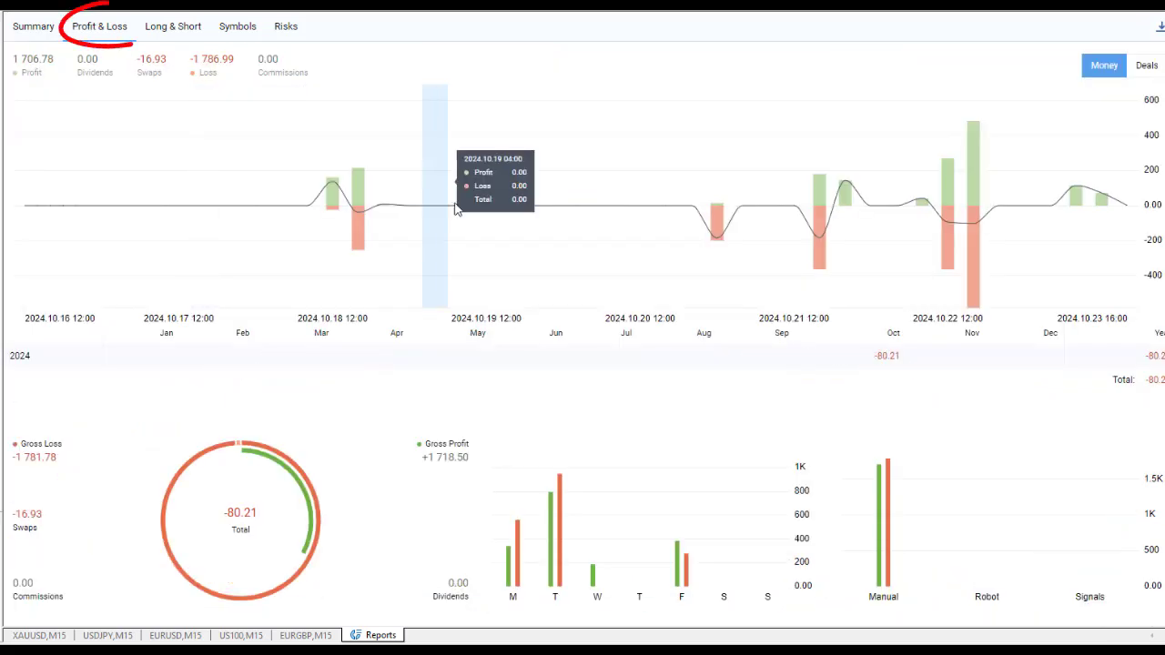
mouse_move(738, 259)
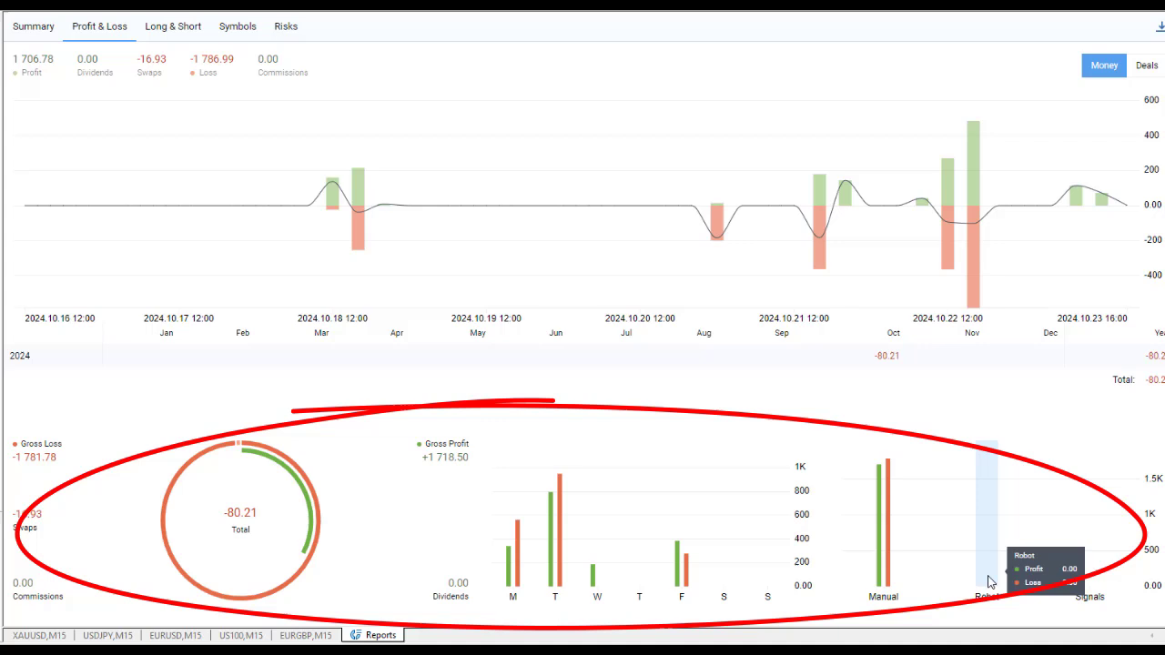
mouse_move(415, 486)
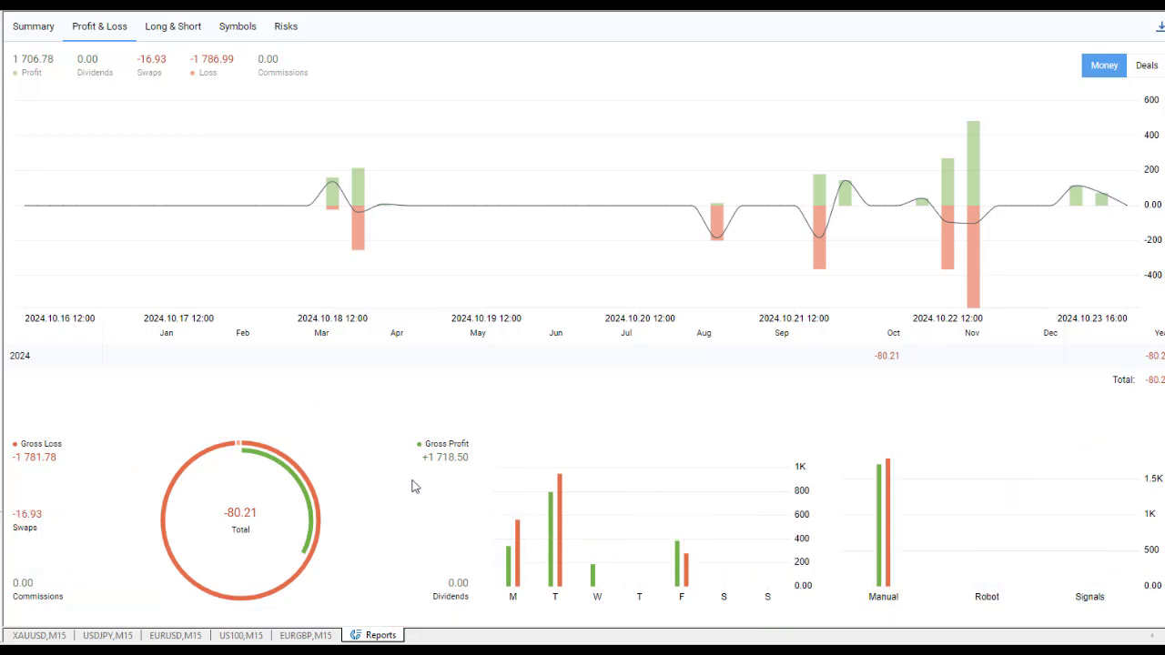
mouse_move(157, 44)
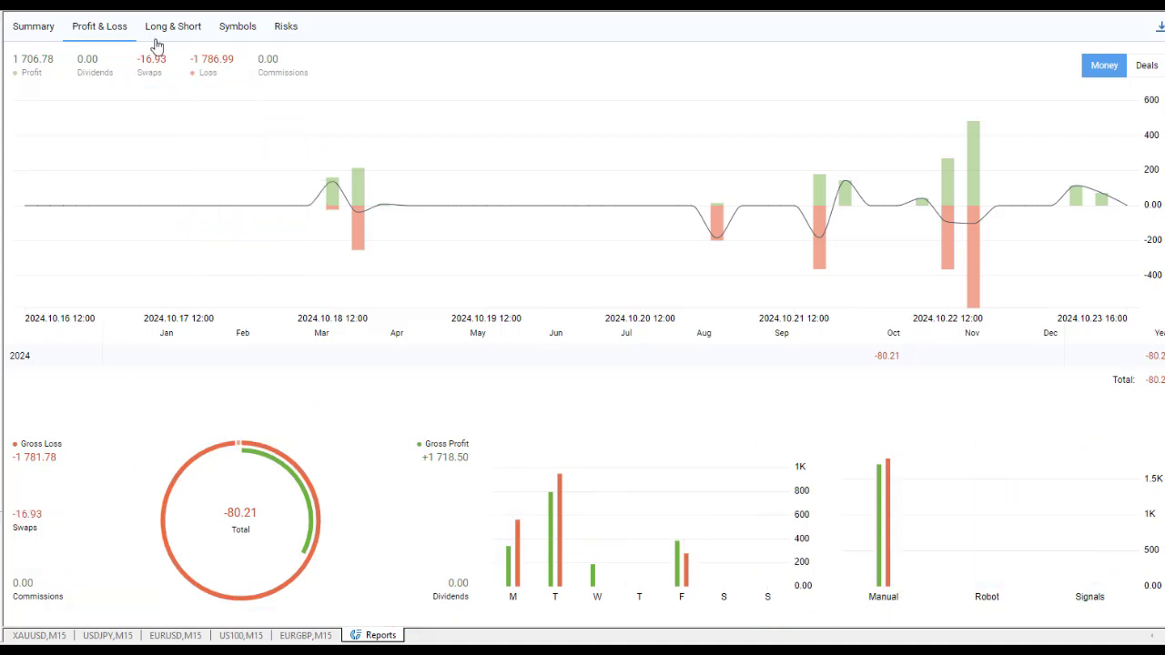
Review the Long & Short breakdown, then the per-symbol results and trade counts.
click(173, 25)
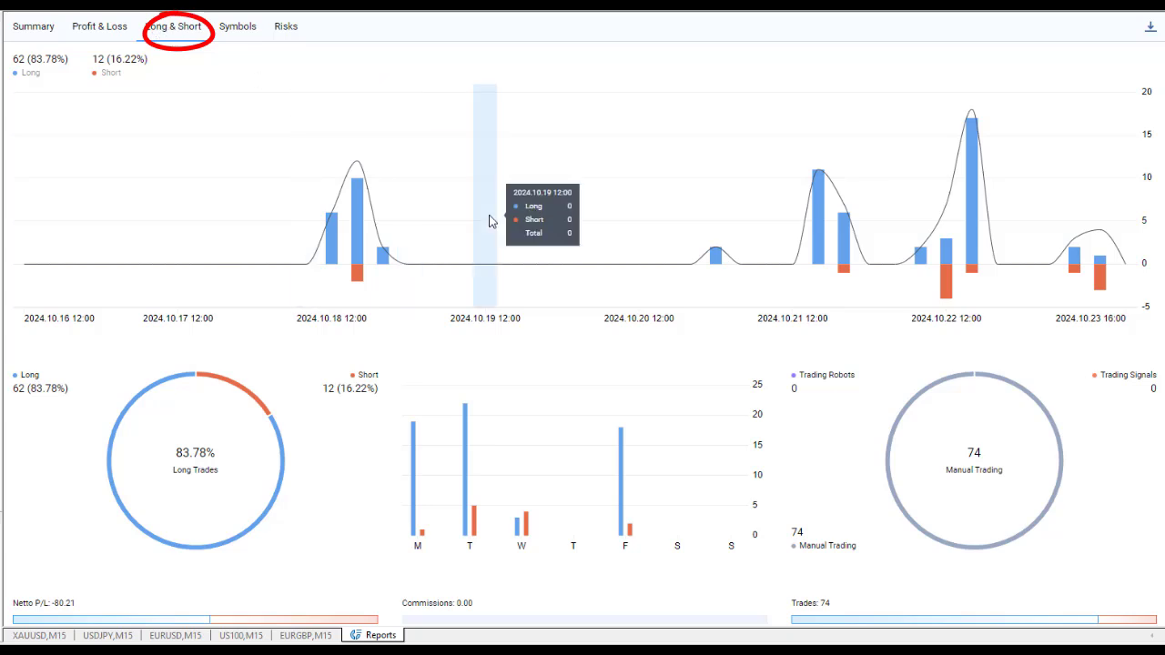
mouse_move(577, 237)
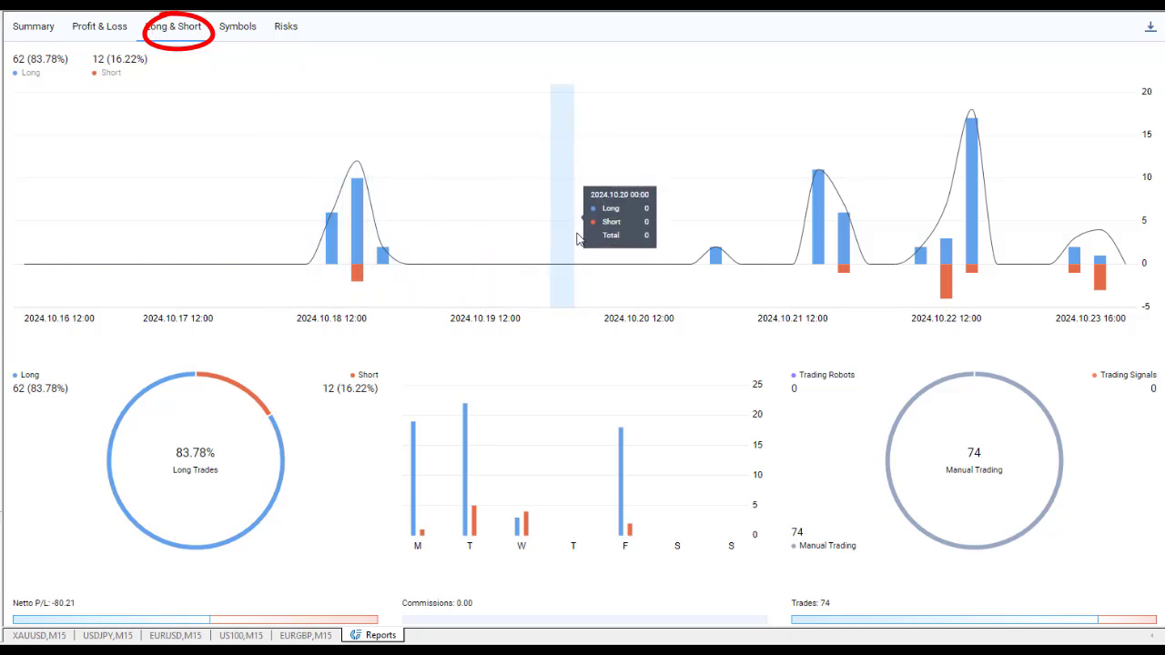
mouse_move(277, 226)
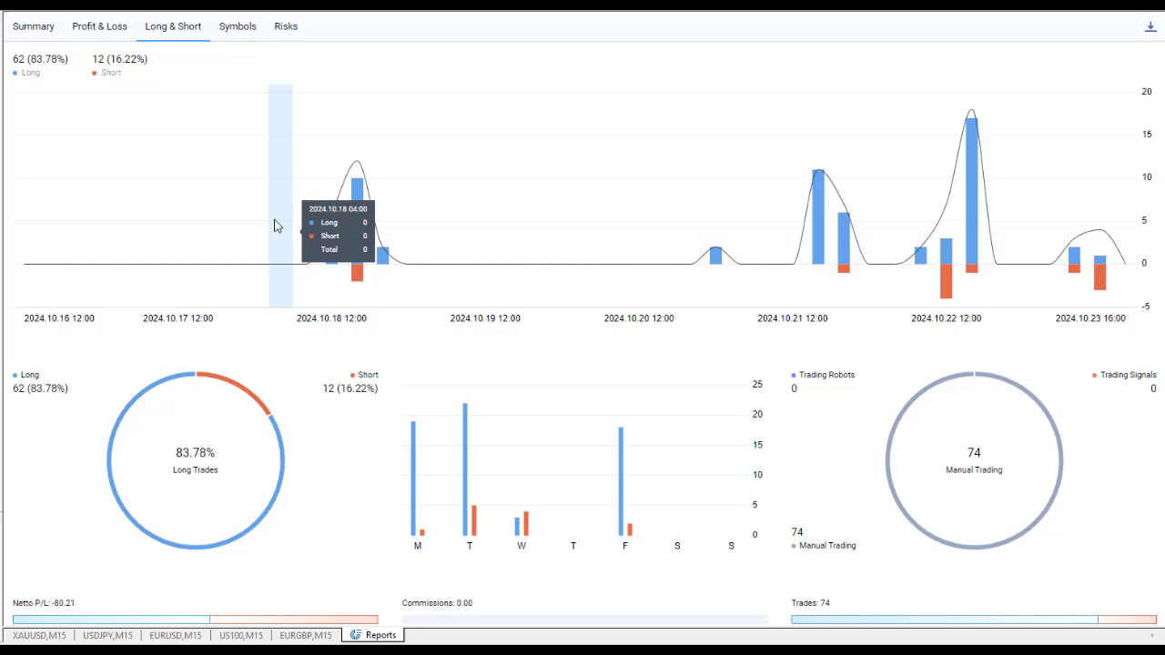
click(238, 26)
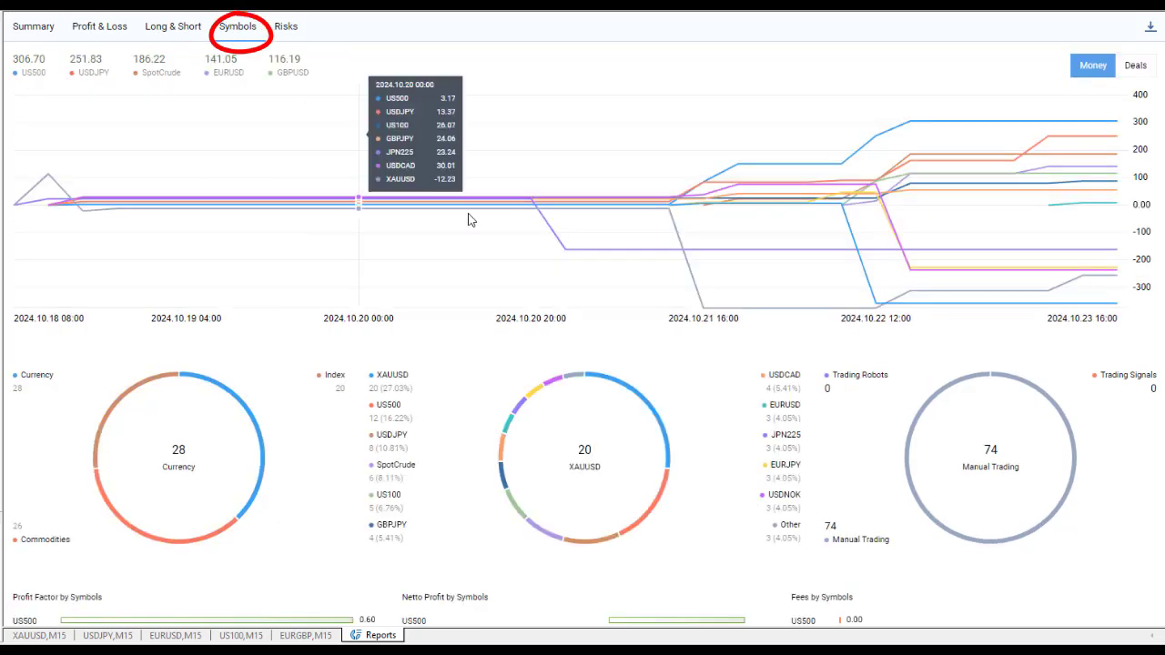
scroll(down, 3)
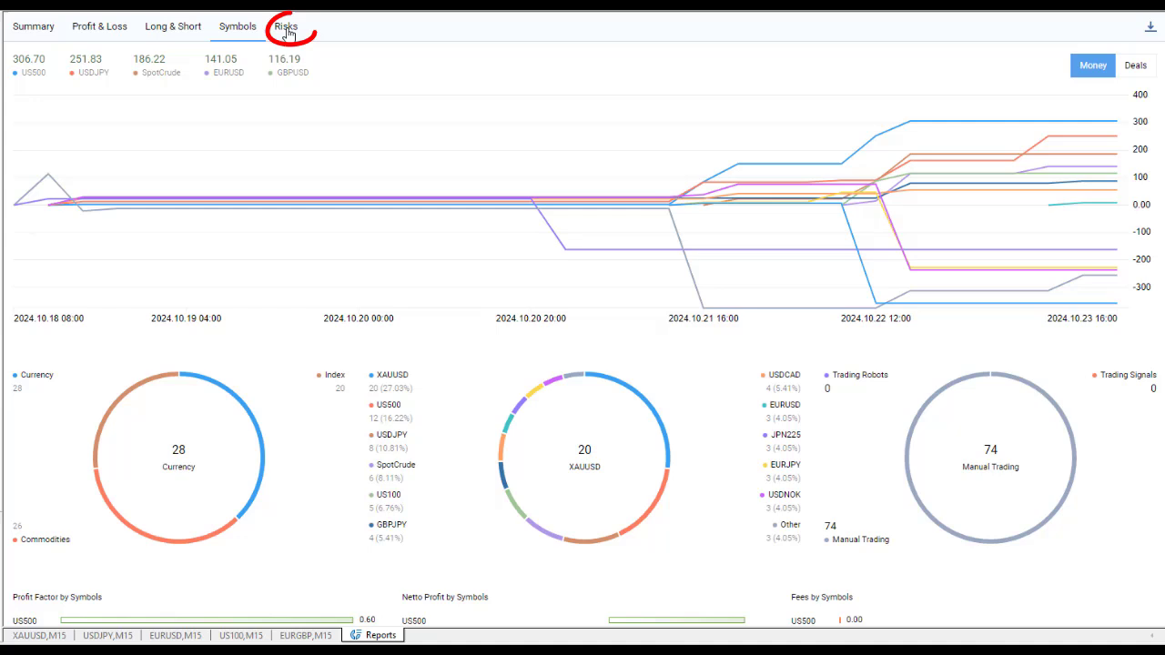
Review the Risks page: drawdown curve, best/worst trades and win/loss streaks.
click(293, 27)
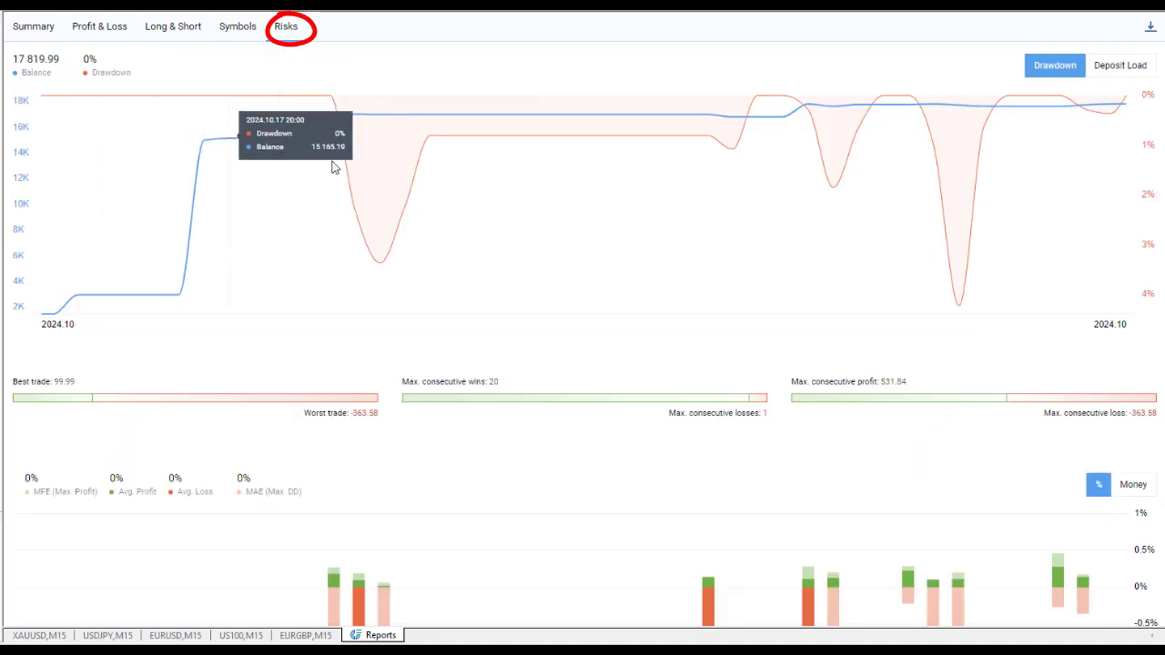
scroll(down, 3)
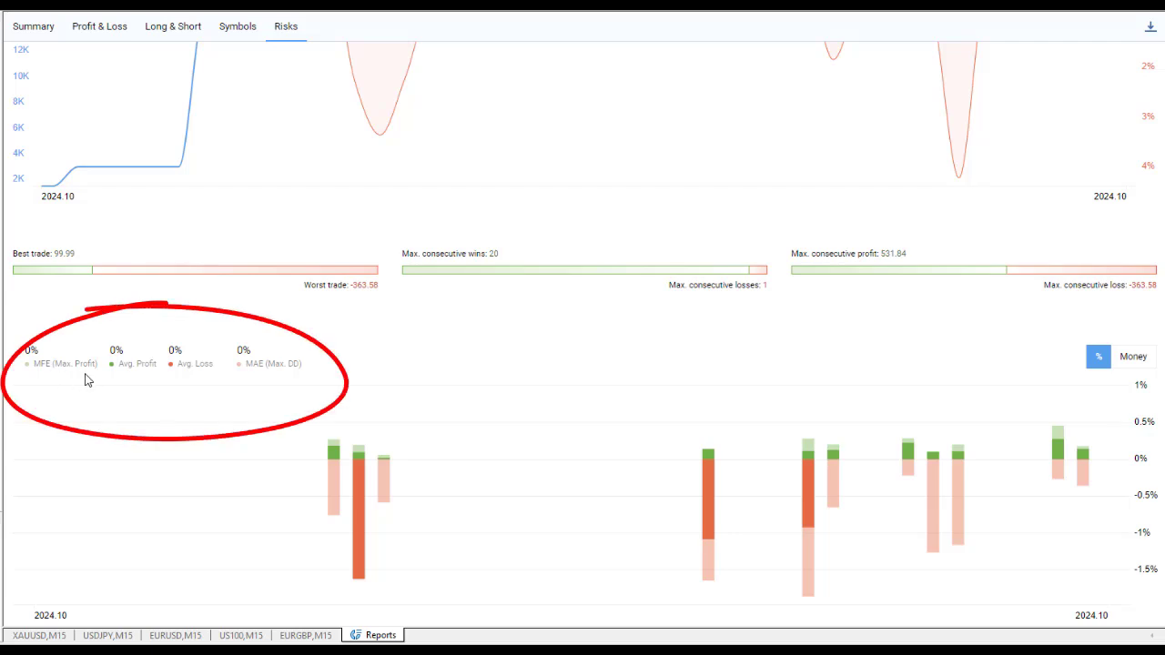
mouse_move(299, 384)
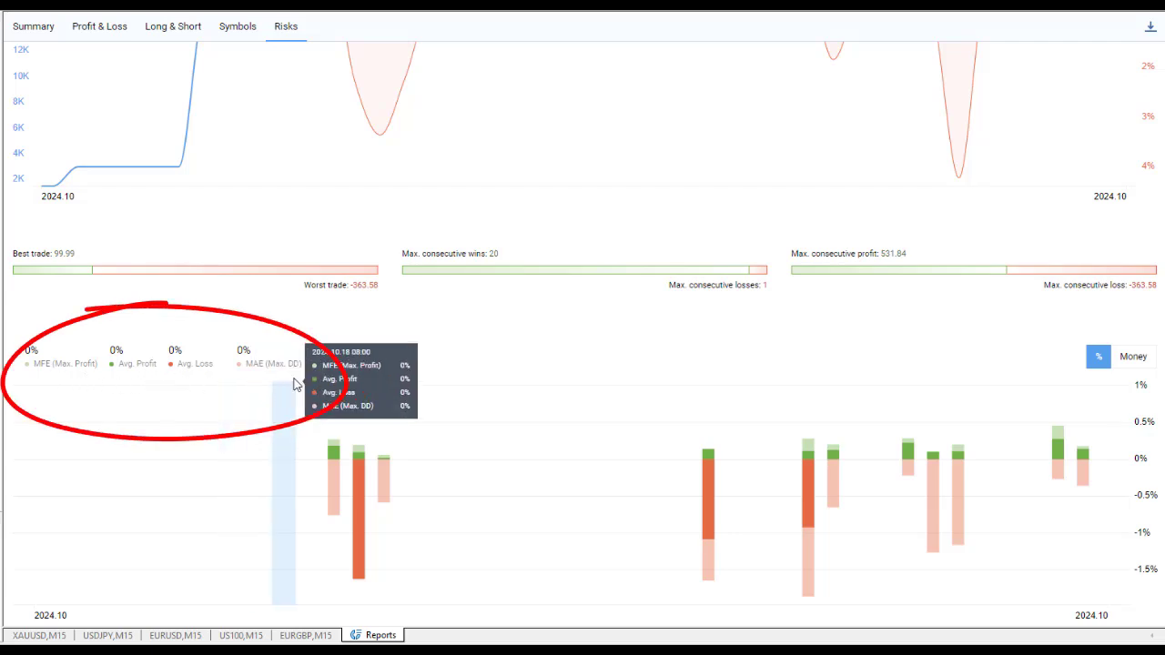